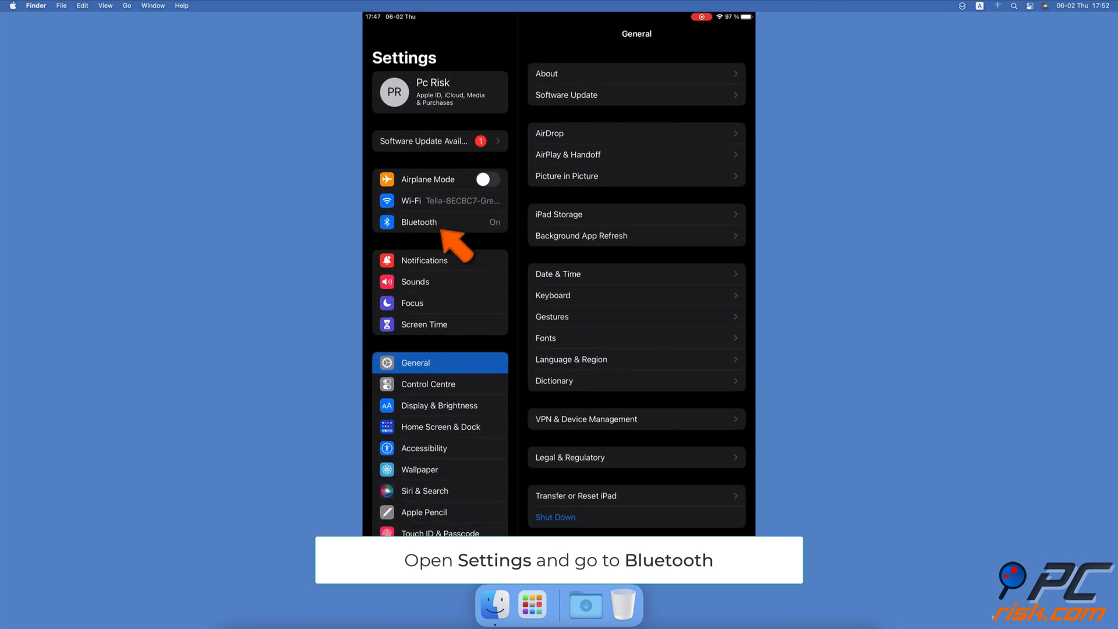
# Forget the Apple Pencil in Bluetooth settings, then accept its pairing request again
pyautogui.click(418, 221)
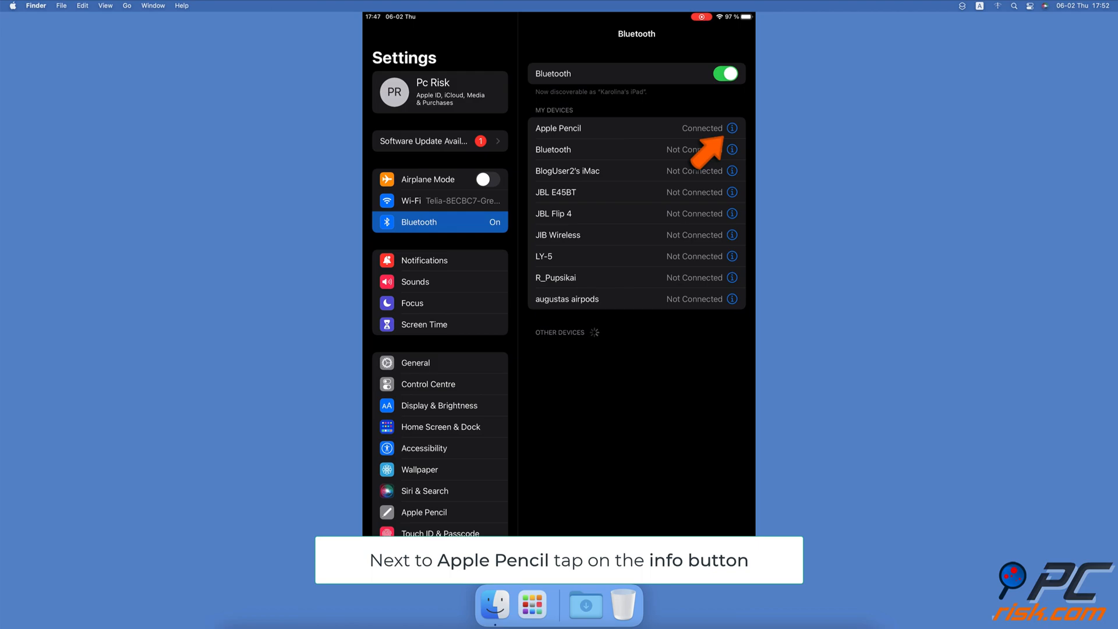
pyautogui.click(731, 128)
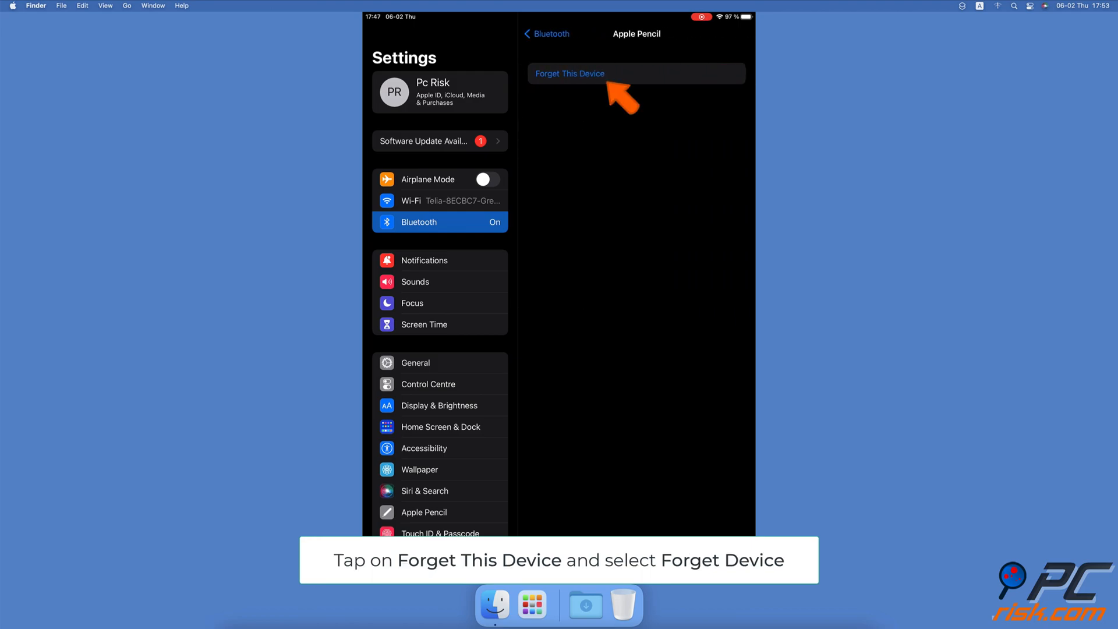
pyautogui.click(569, 73)
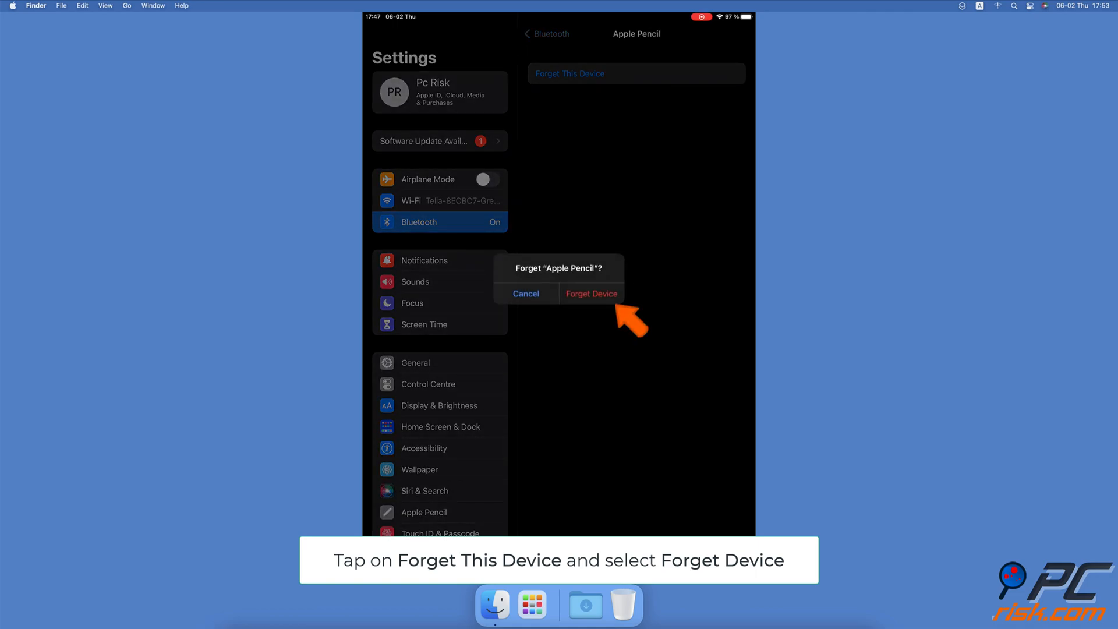
pyautogui.click(592, 293)
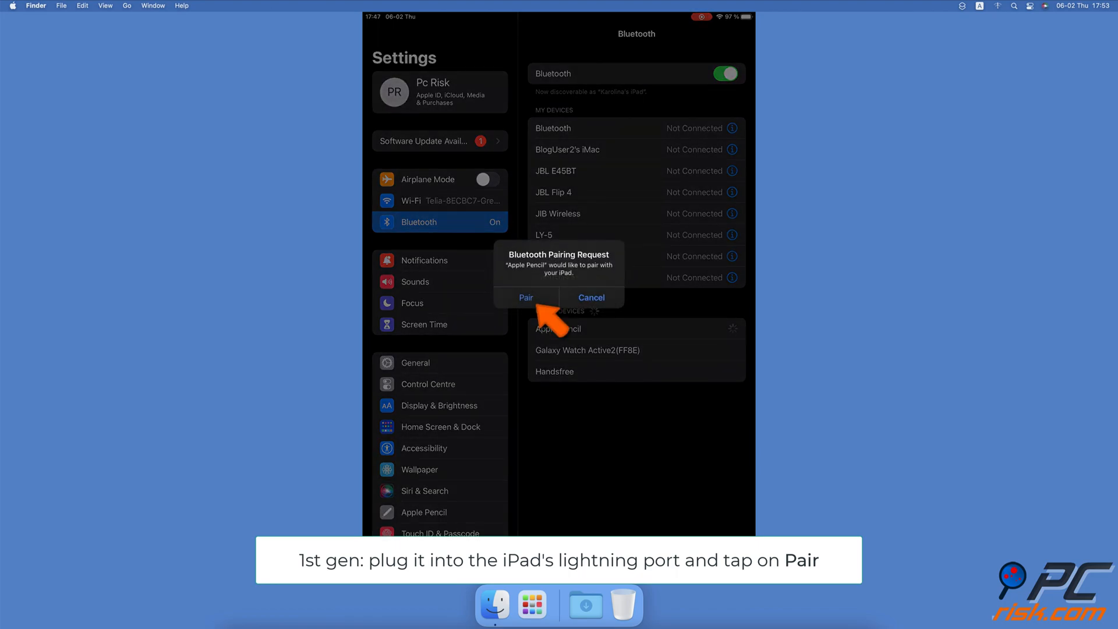
pyautogui.click(526, 297)
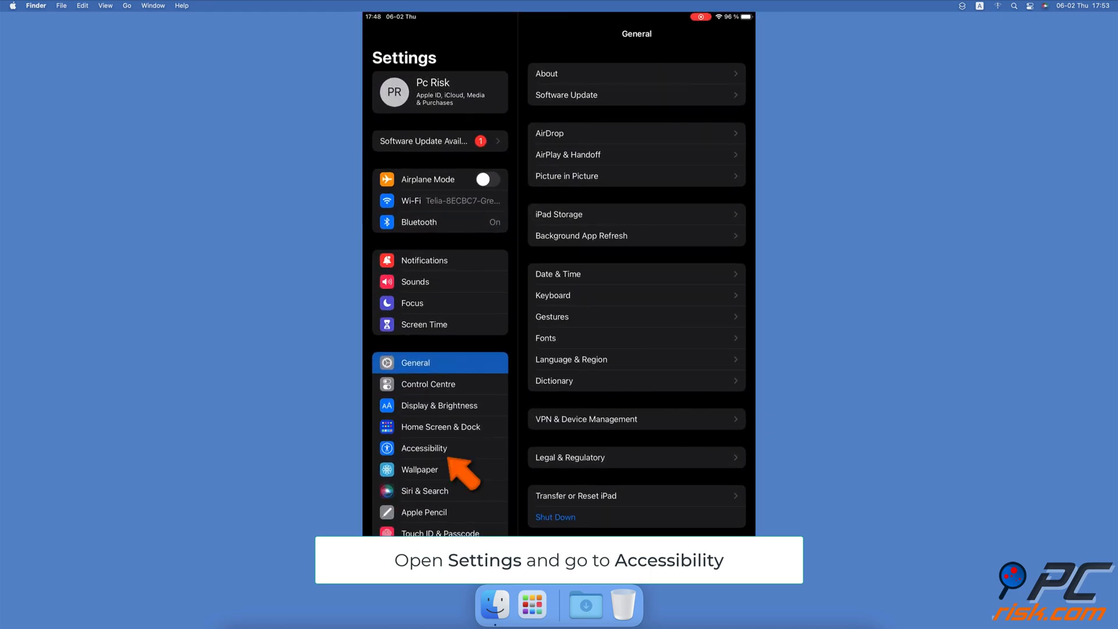
# Turn off Touch Accommodations under Accessibility > Touch
pyautogui.click(424, 447)
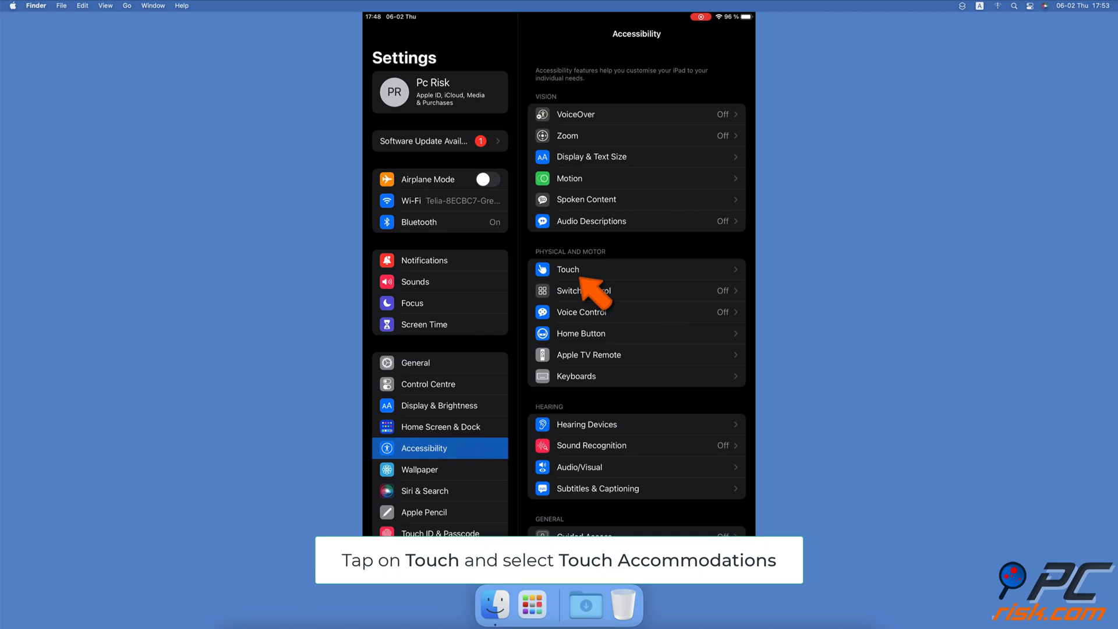
pyautogui.click(567, 269)
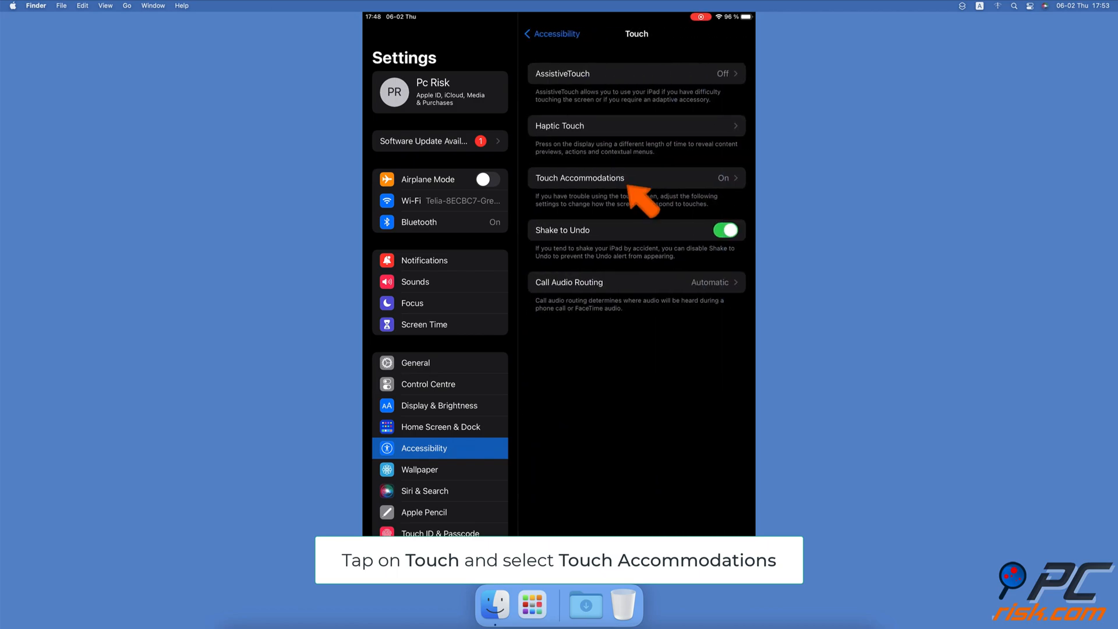
pyautogui.click(636, 177)
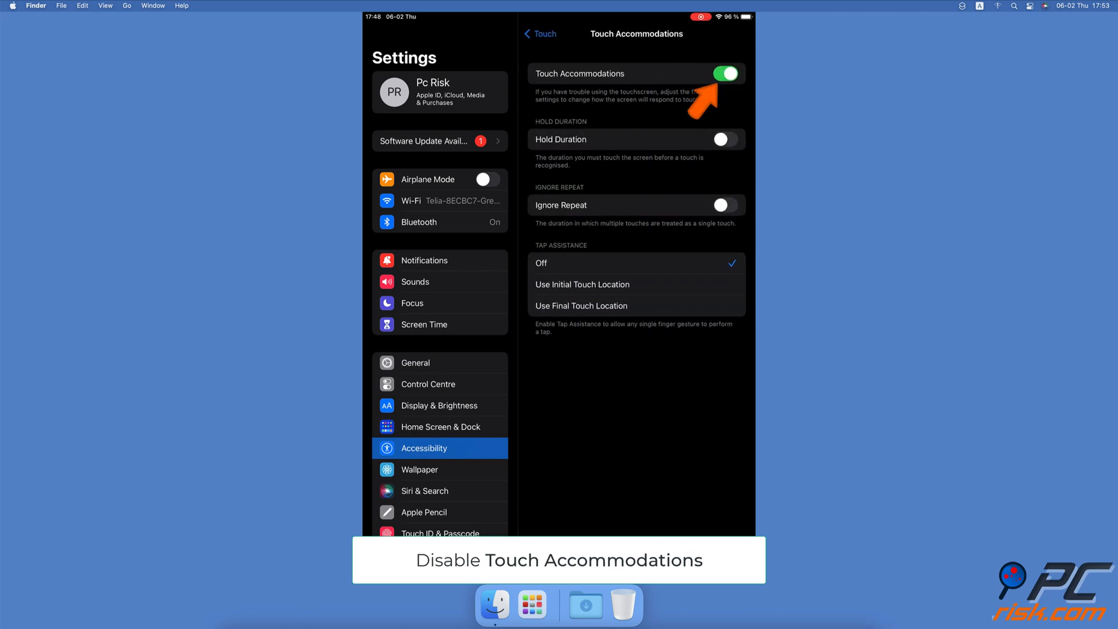
pyautogui.click(722, 73)
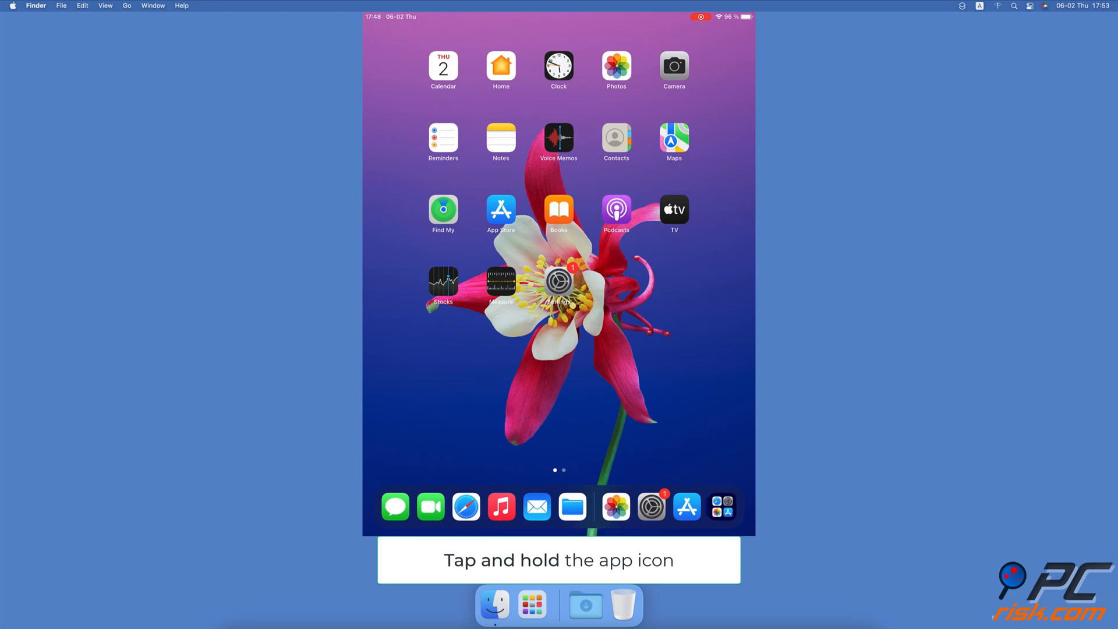
# Delete the Podcasts app from the Home Screen via Remove App > Delete App
pyautogui.click(615, 208)
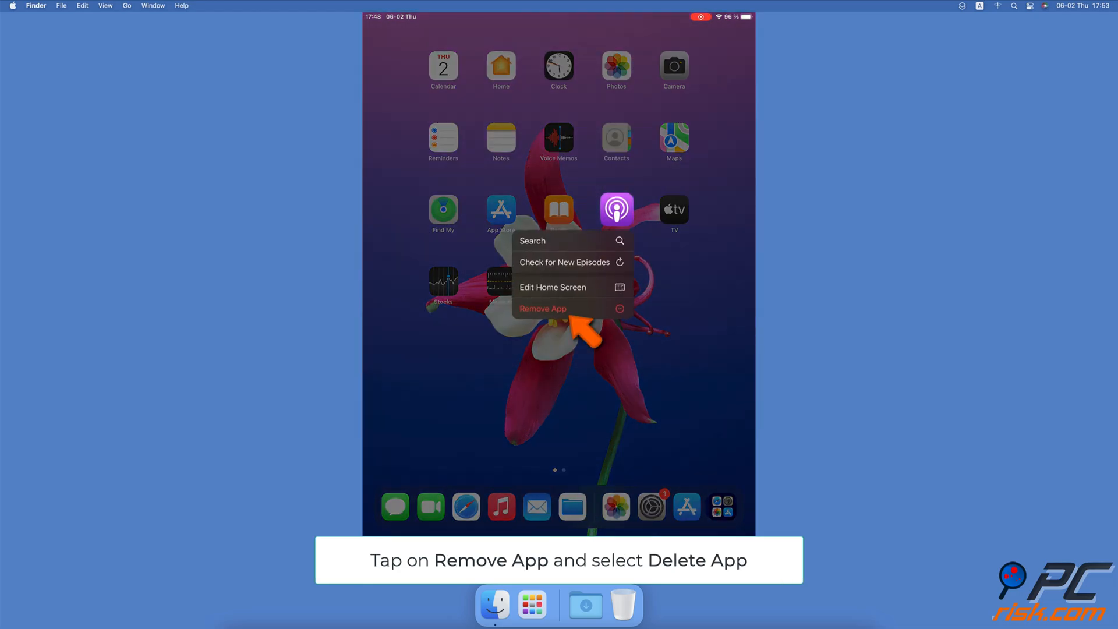
pyautogui.click(543, 307)
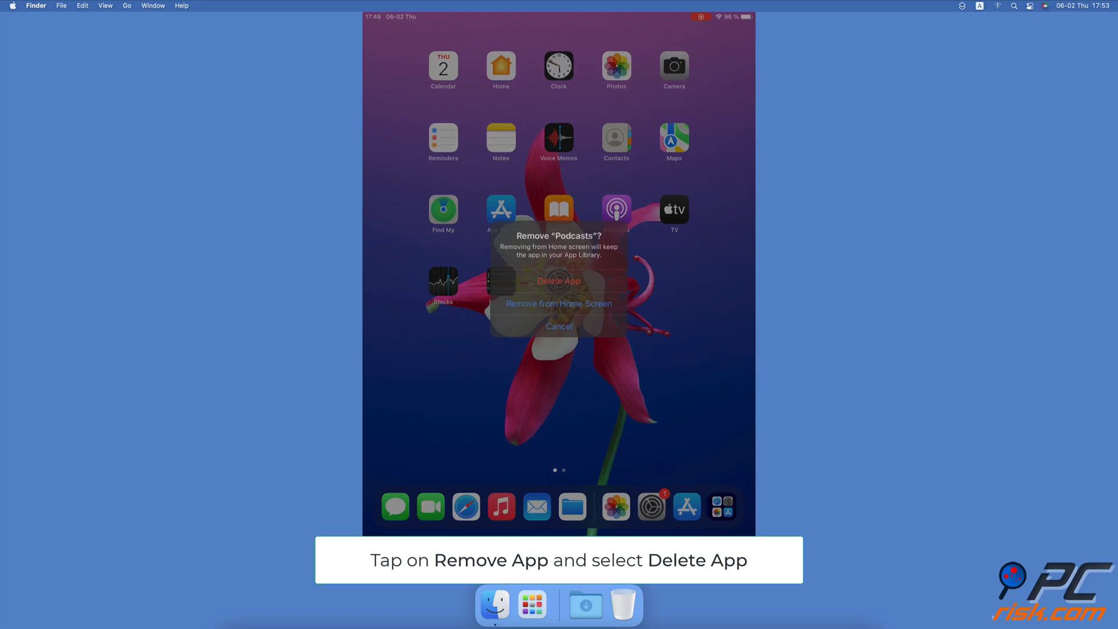
pyautogui.click(558, 281)
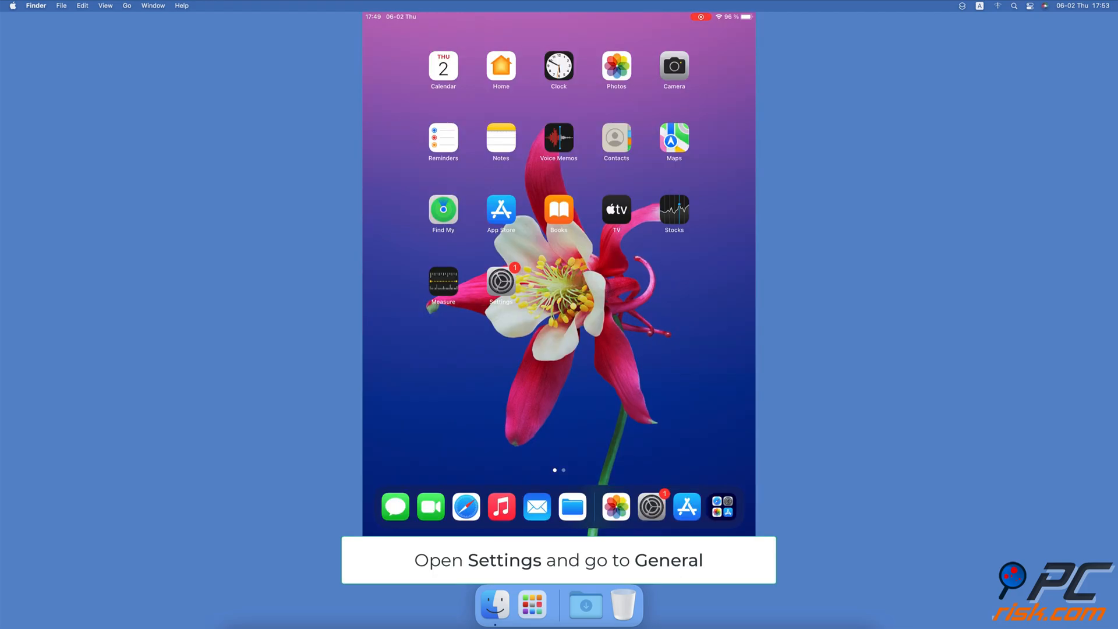
# Launch Settings from the Home Screen and go to General
pyautogui.click(500, 281)
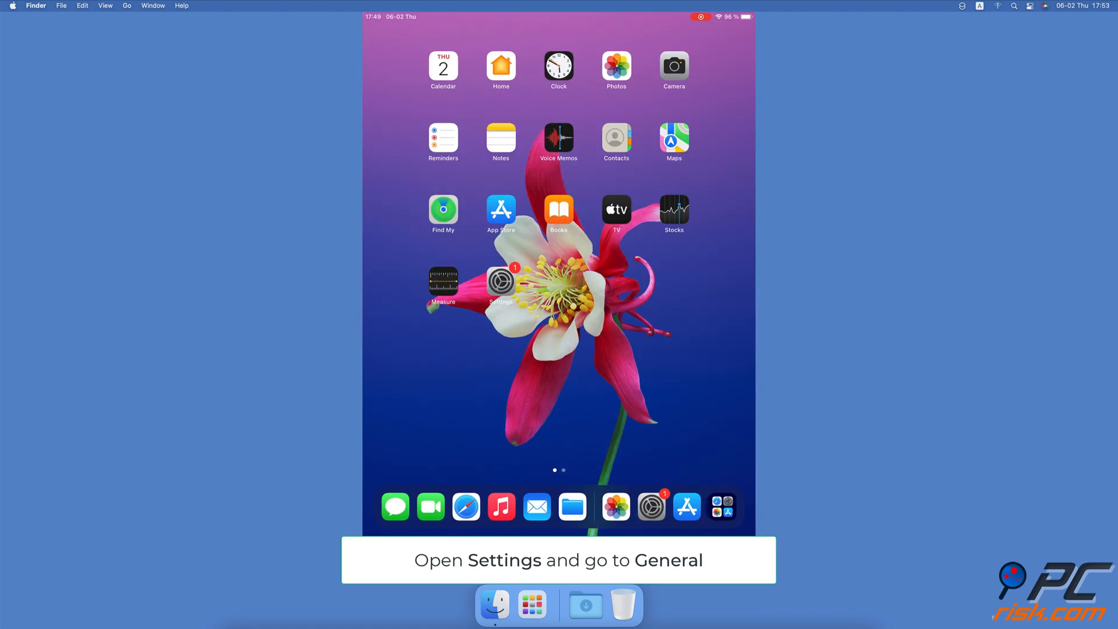
pyautogui.click(499, 282)
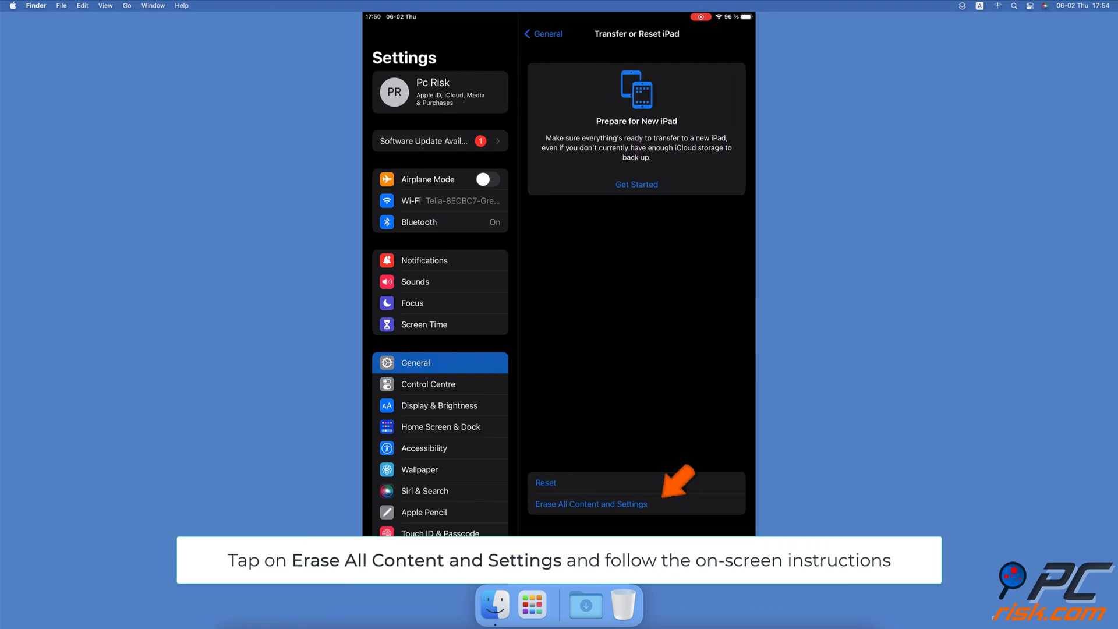
# Start Erase All Content and Settings from Transfer or Reset iPad
pyautogui.click(589, 504)
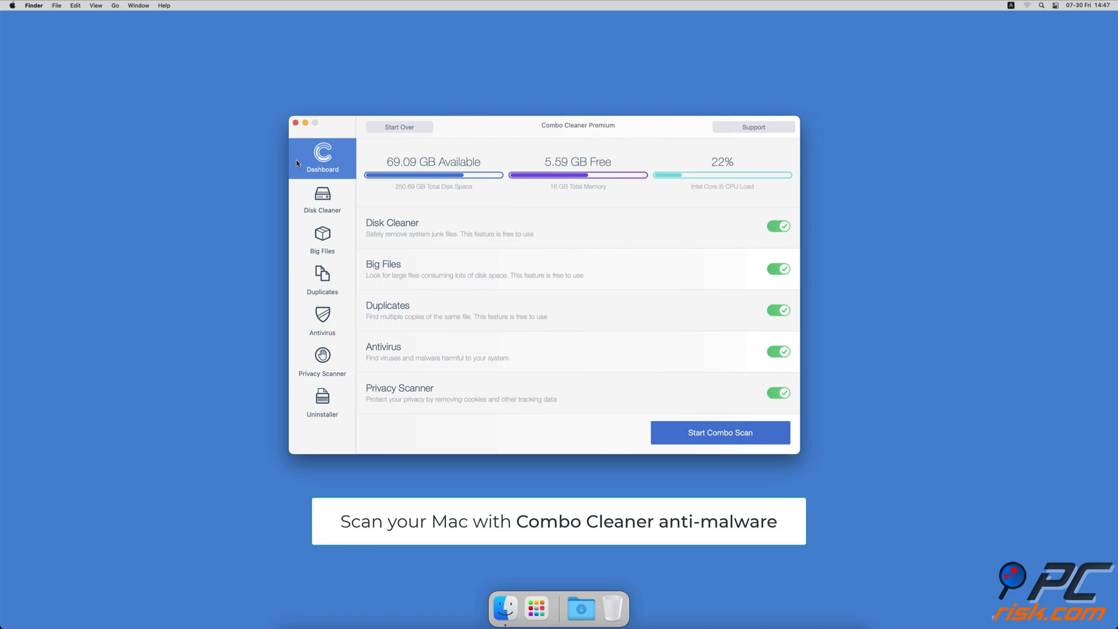
# Run the Antivirus option, then remove 2.7 GB of application caches and logs in Disk Cleaner
pyautogui.click(322, 319)
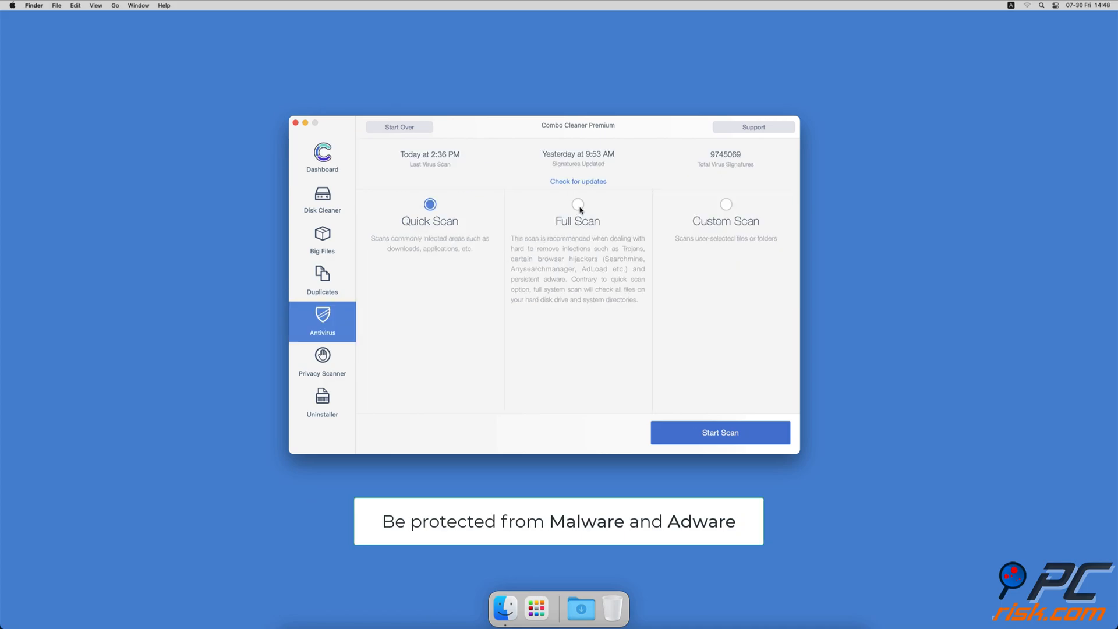
pyautogui.click(718, 432)
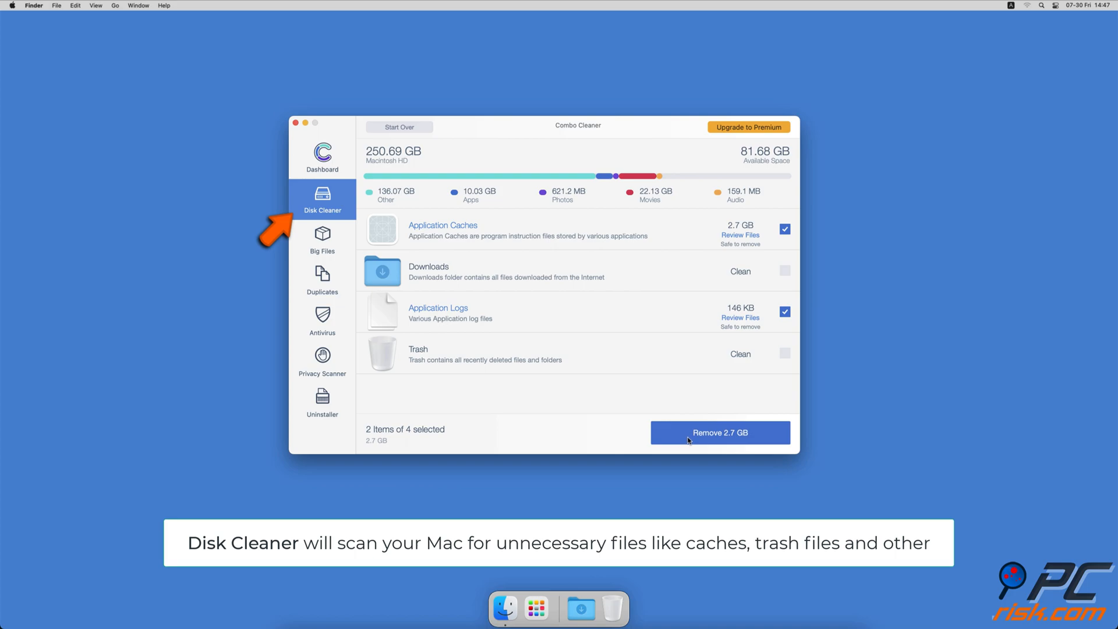
pyautogui.click(719, 432)
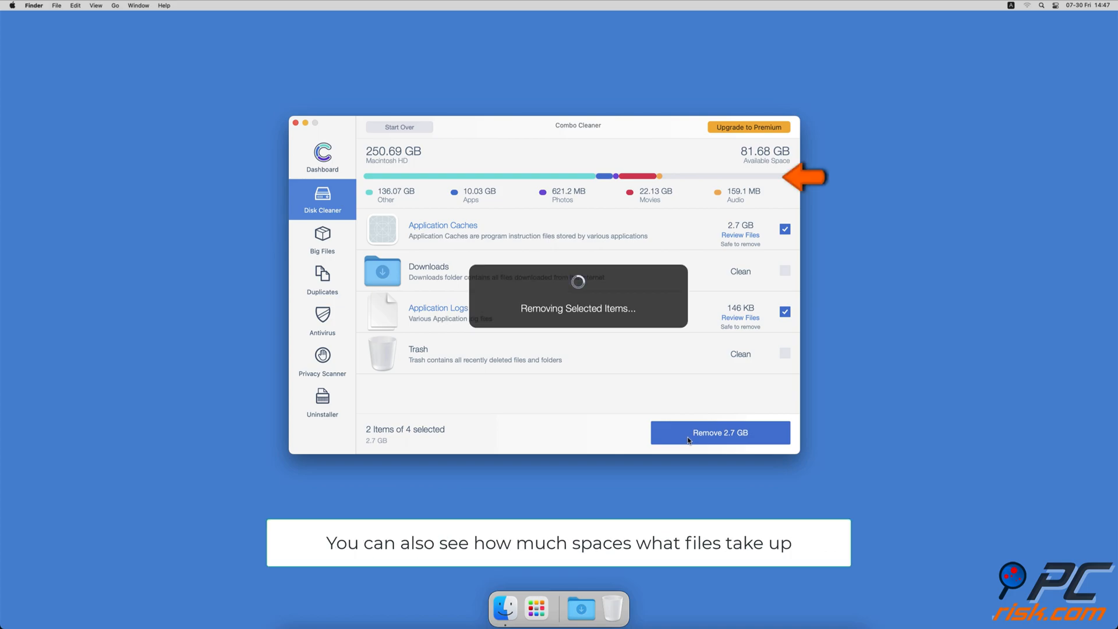
pyautogui.click(719, 432)
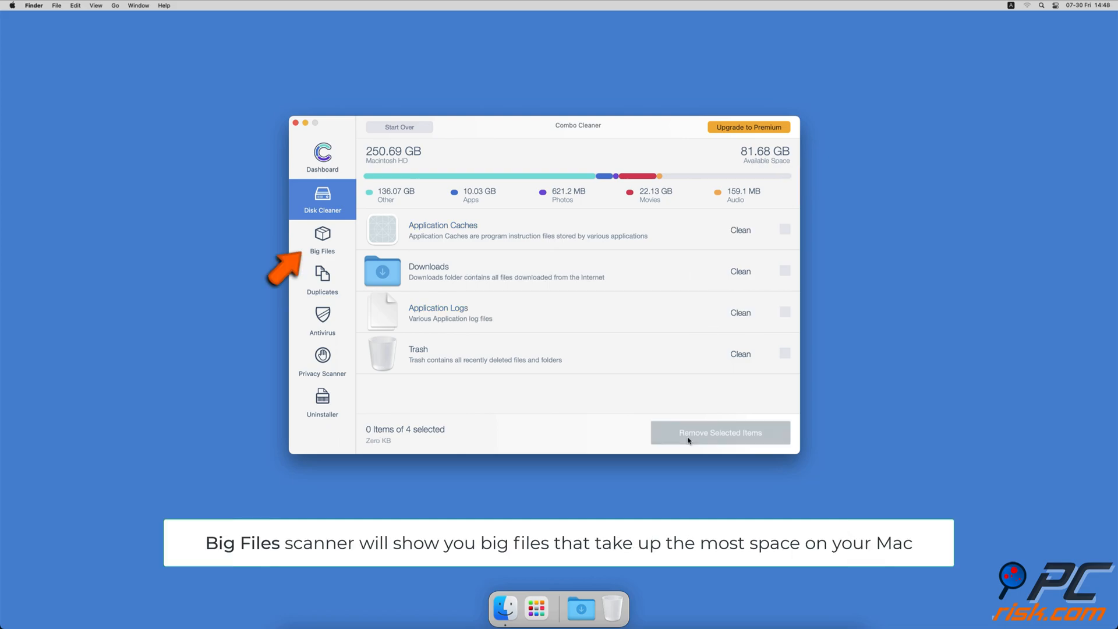
# Run the Big Files scan, then the Duplicates scan listing 2040 duplicate items
pyautogui.click(323, 238)
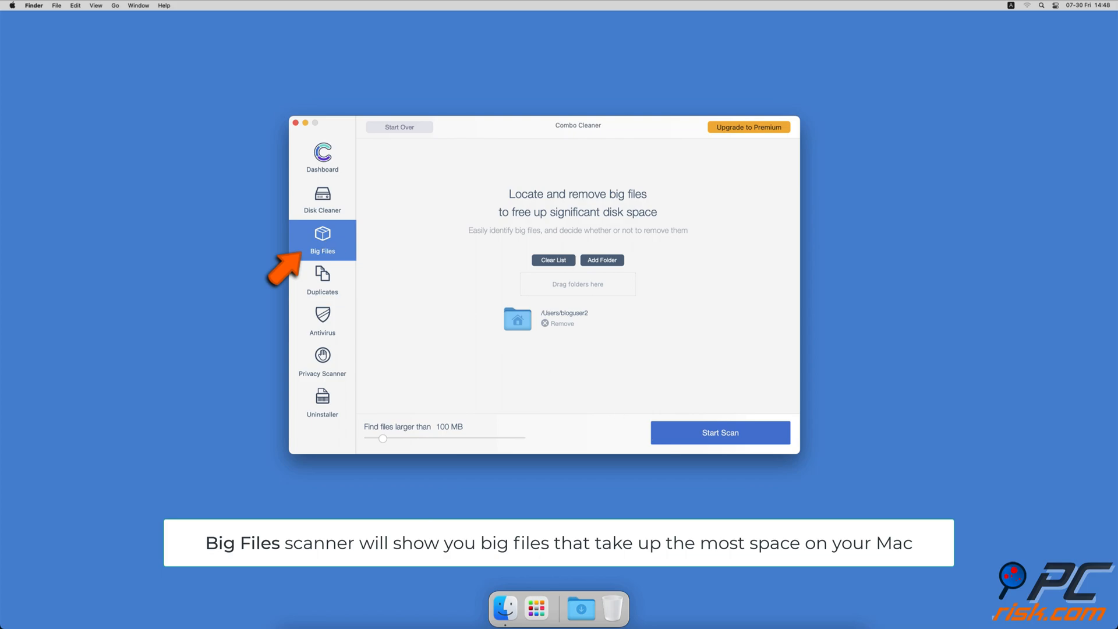
pyautogui.click(719, 432)
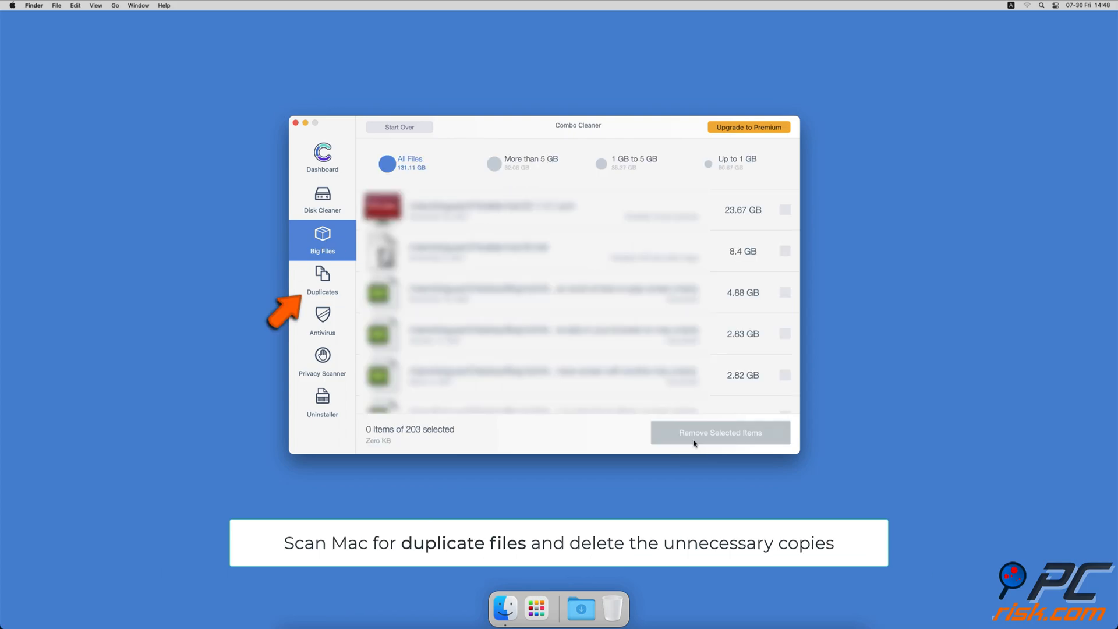
pyautogui.click(323, 280)
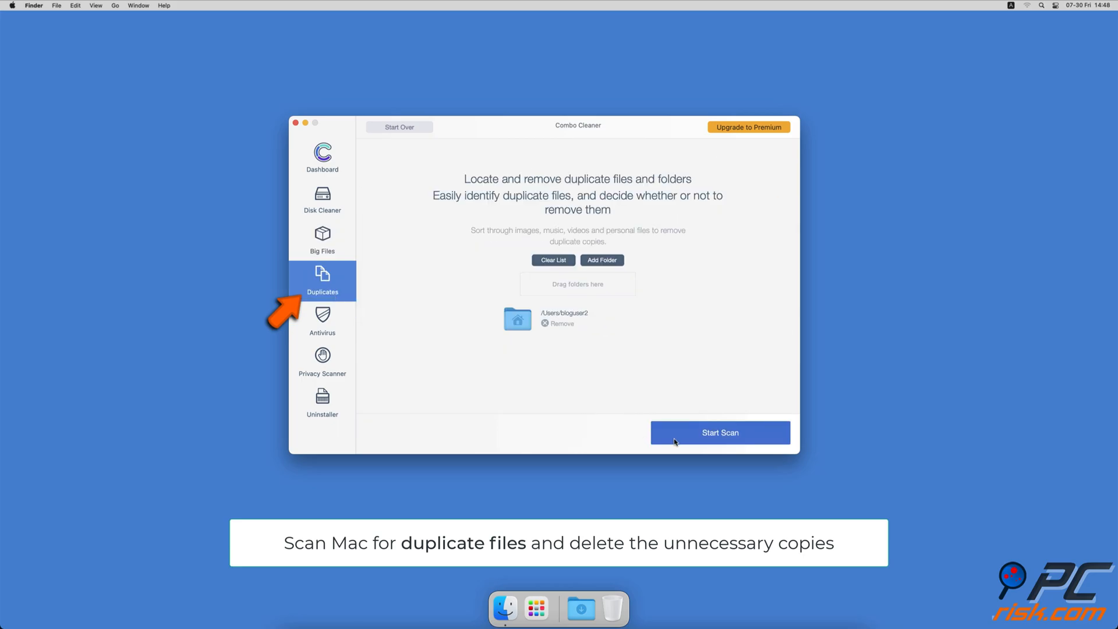
pyautogui.click(719, 432)
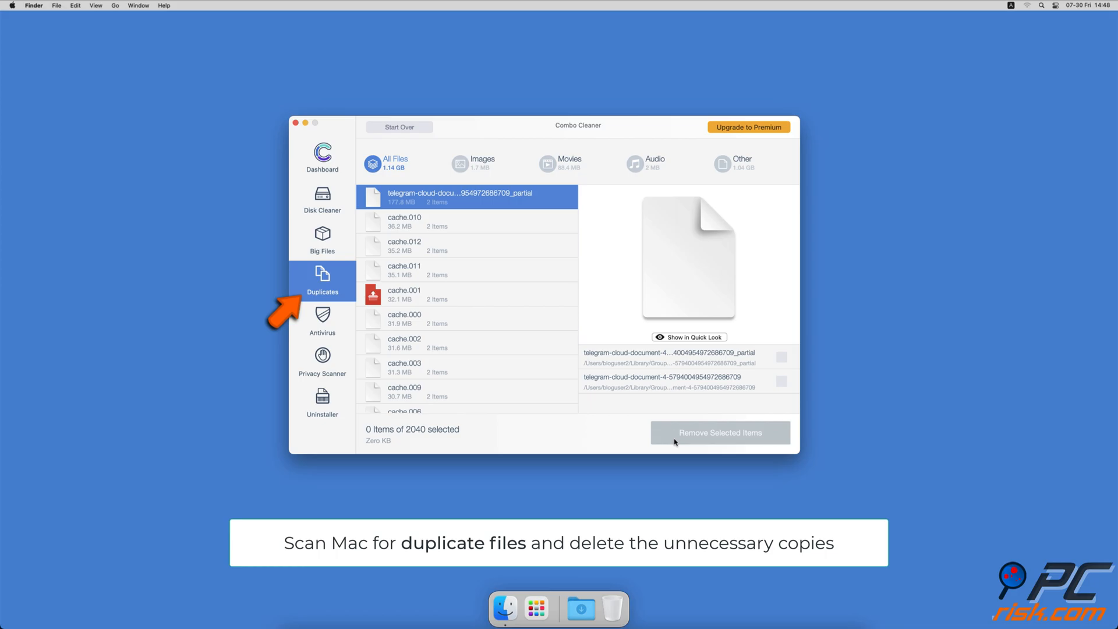
# Run the Privacy Scanner and Uninstaller scans, then return to the Dashboard for a combo scan
pyautogui.click(323, 360)
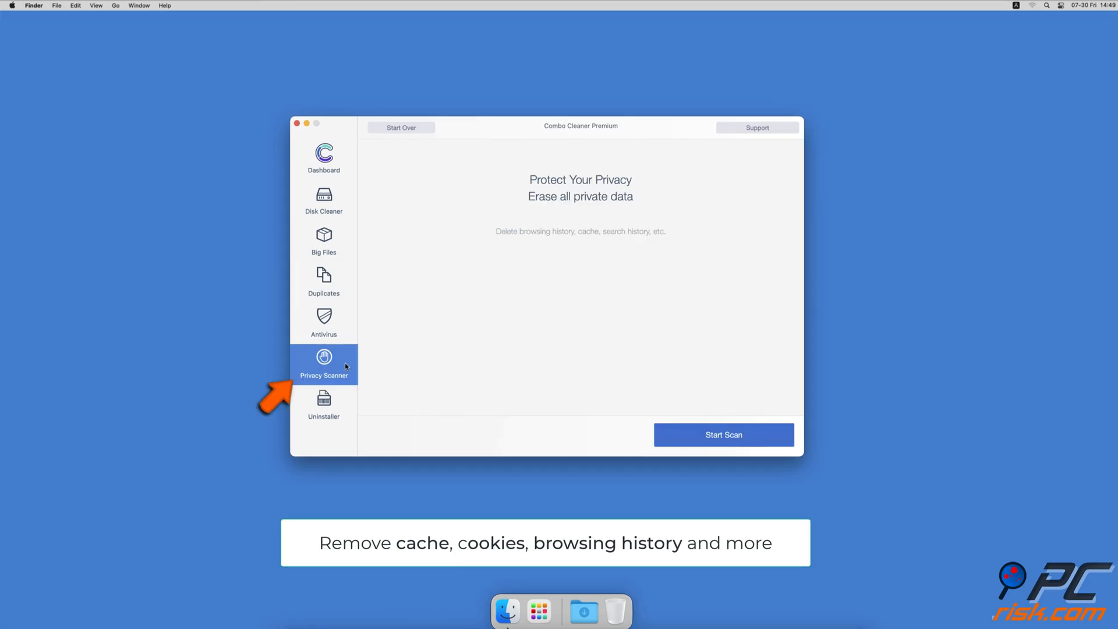
pyautogui.click(723, 434)
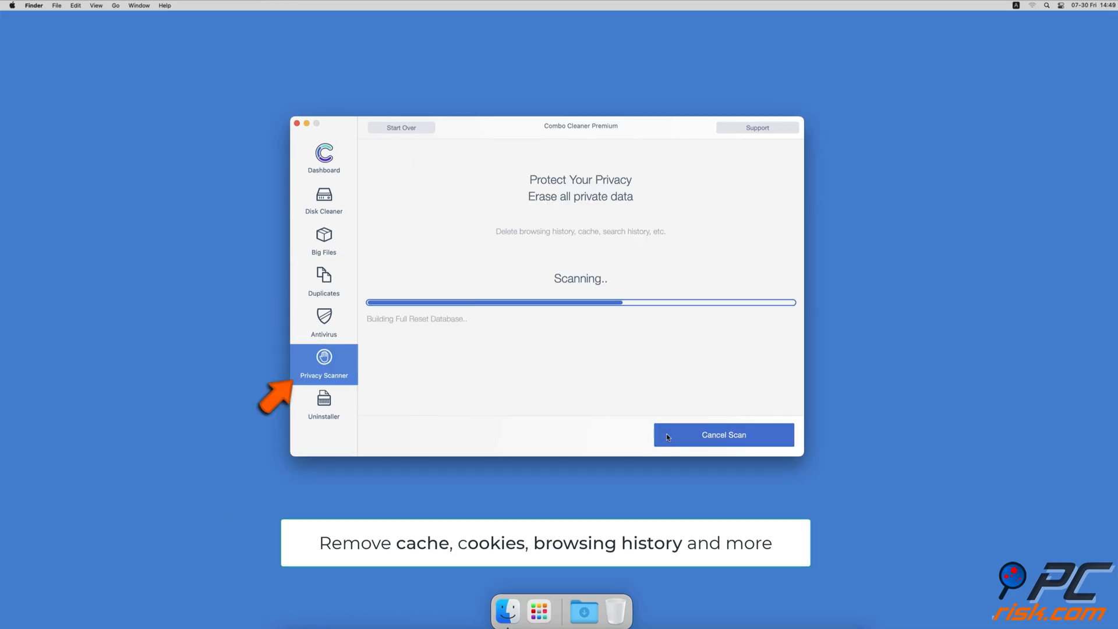
pyautogui.click(324, 405)
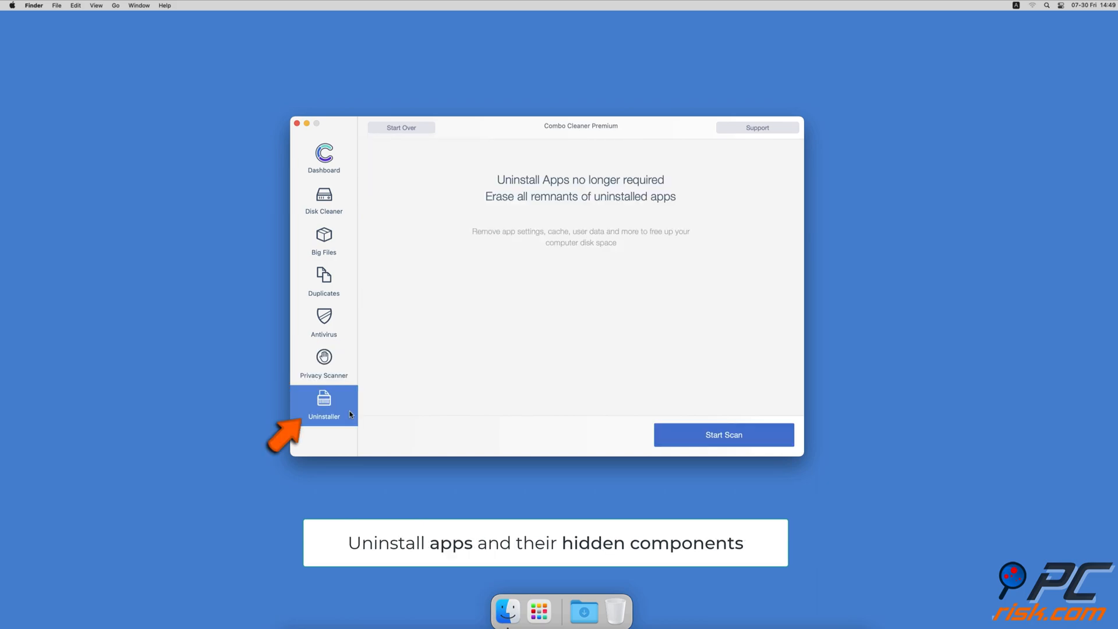
pyautogui.moveTo(563, 428)
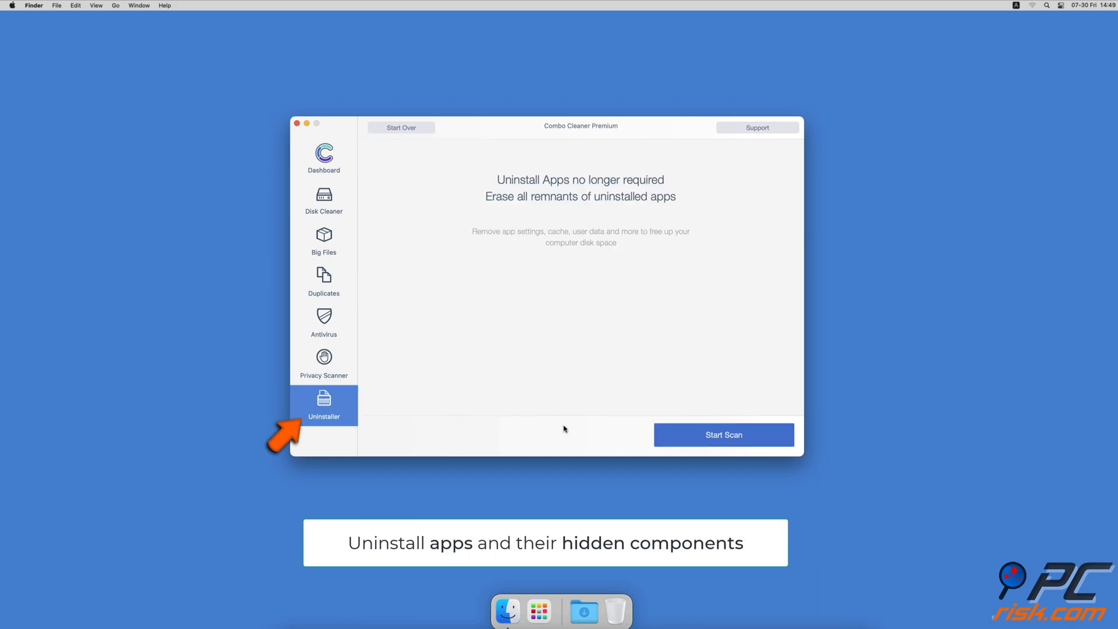
pyautogui.click(723, 434)
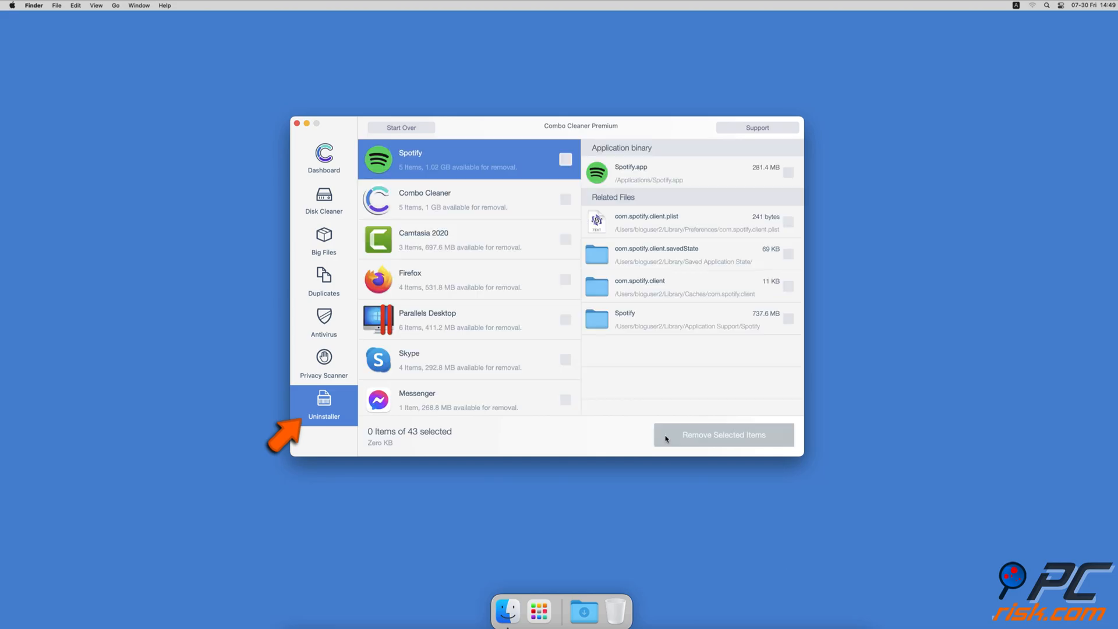
pyautogui.click(322, 157)
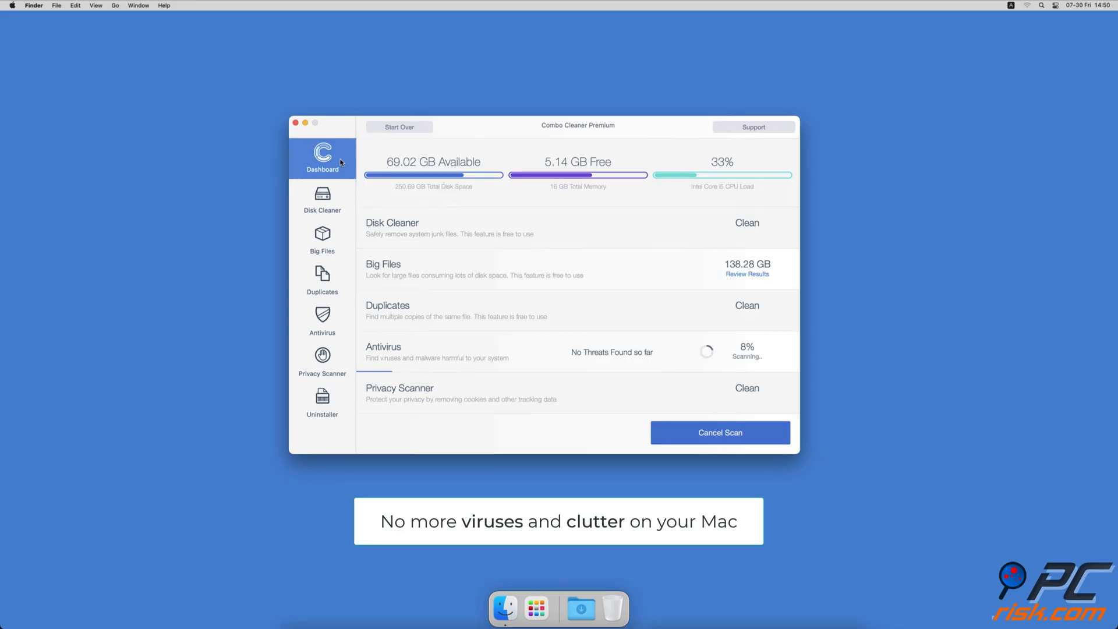